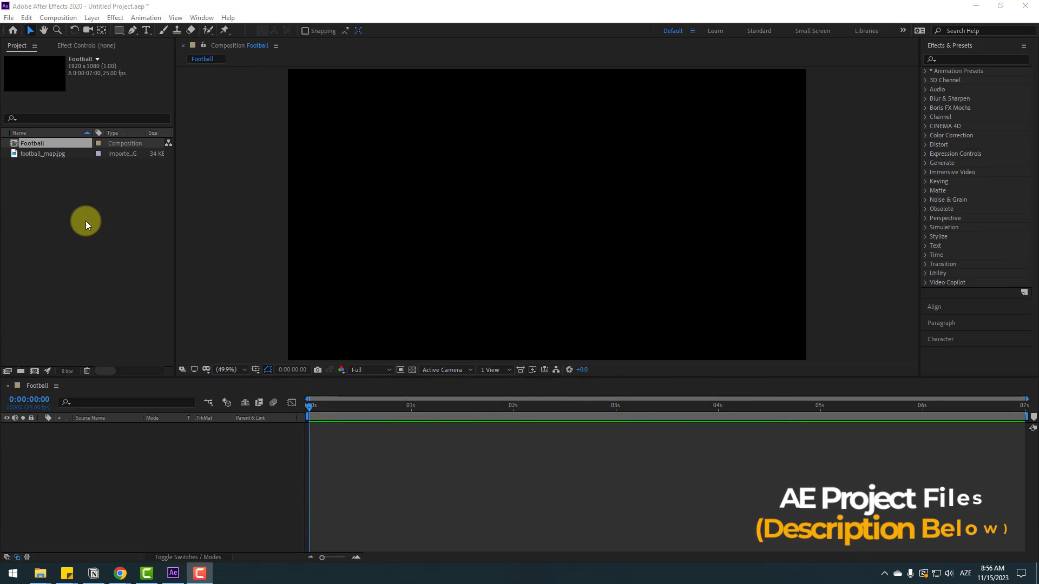
Add football_map.jpg to the Football timeline and search effects for CC Sphere.
left_click(39, 154)
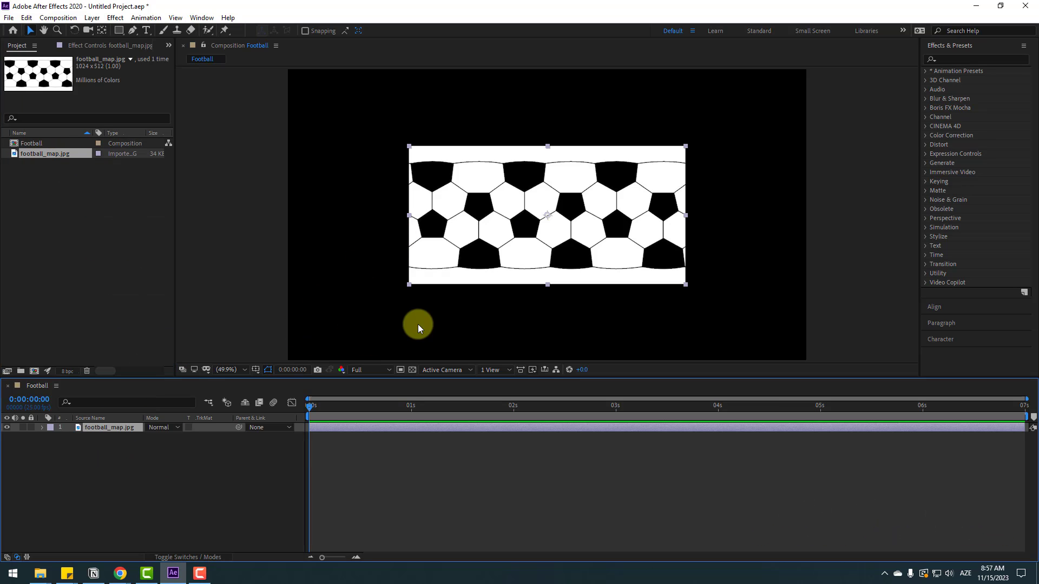
mouse_move(338, 418)
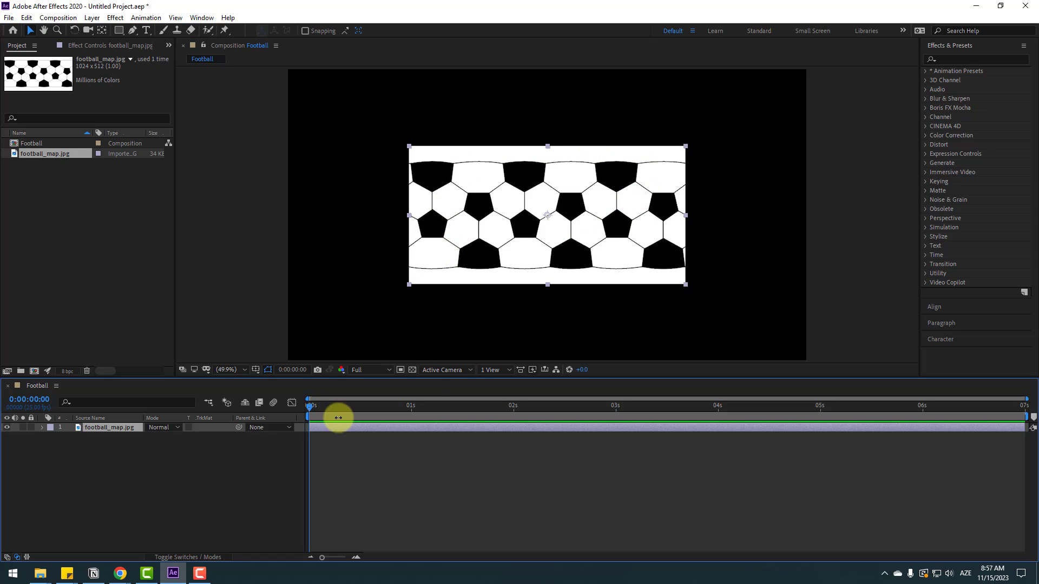
mouse_move(135, 476)
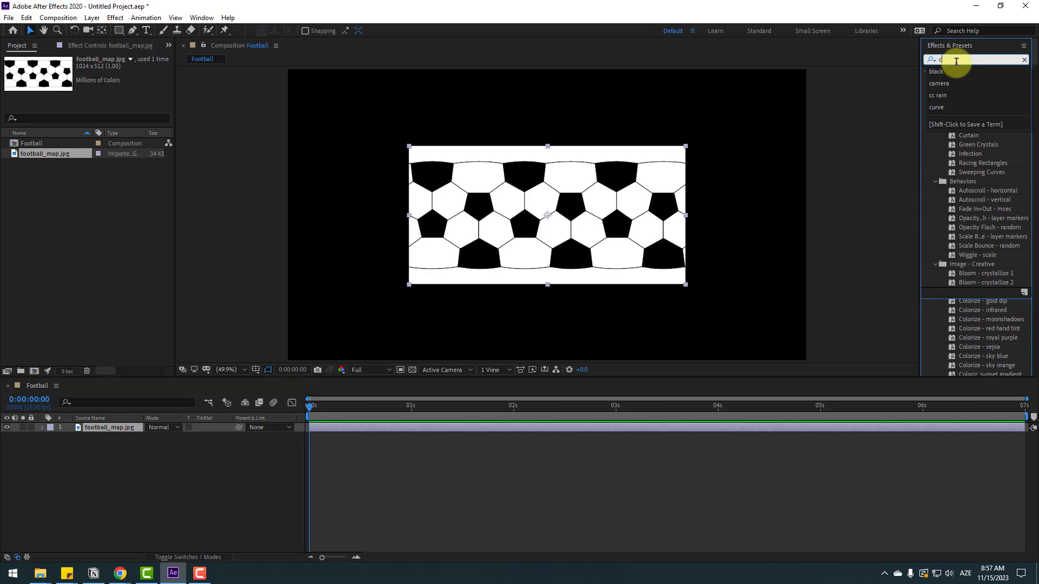
type("c sp")
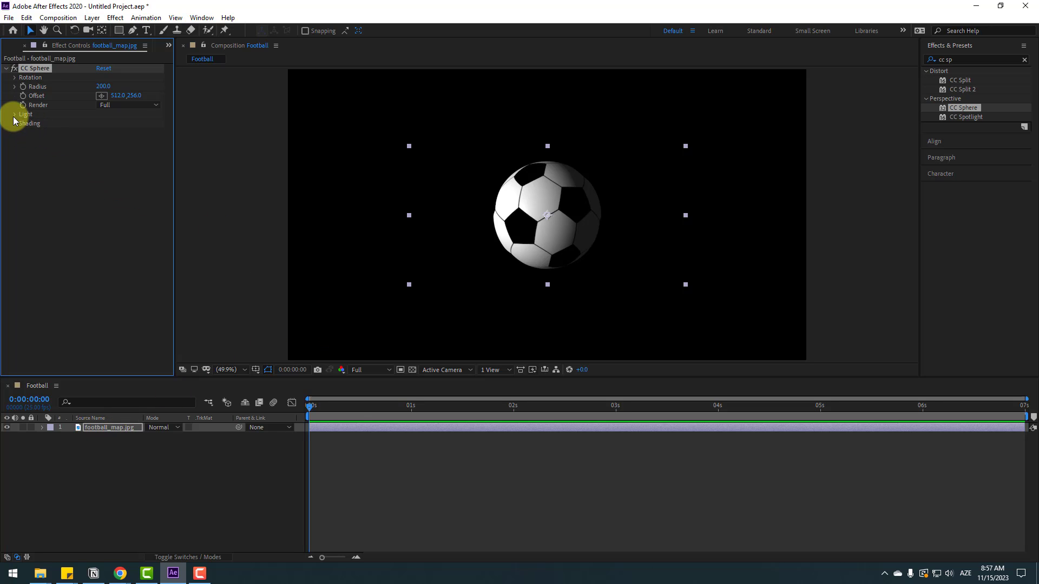
Set CC Sphere Light Intensity 40, Light Height -25, Metal 100 and Radius about 289.
left_click(13, 115)
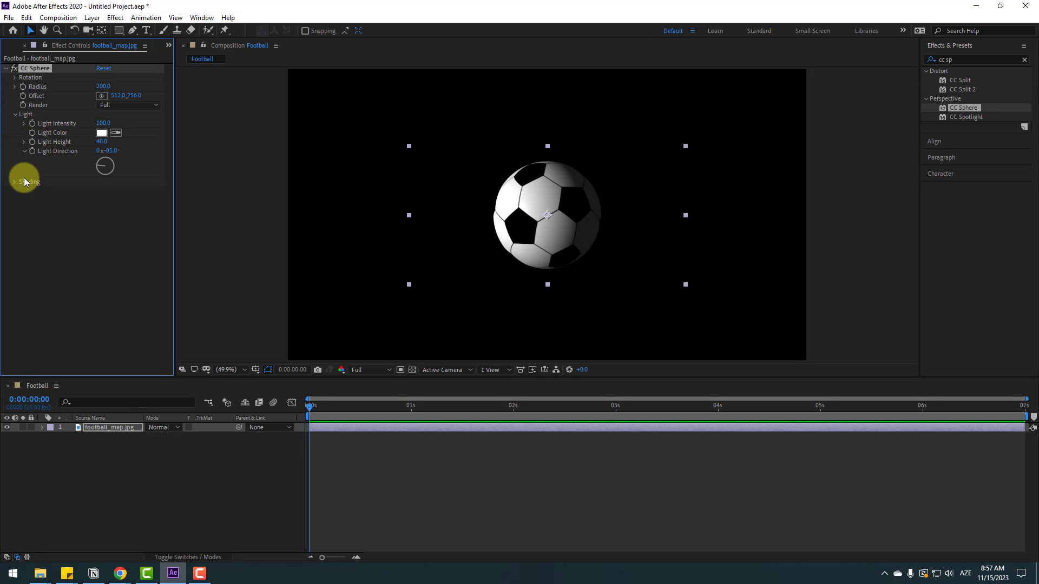
left_click(16, 182)
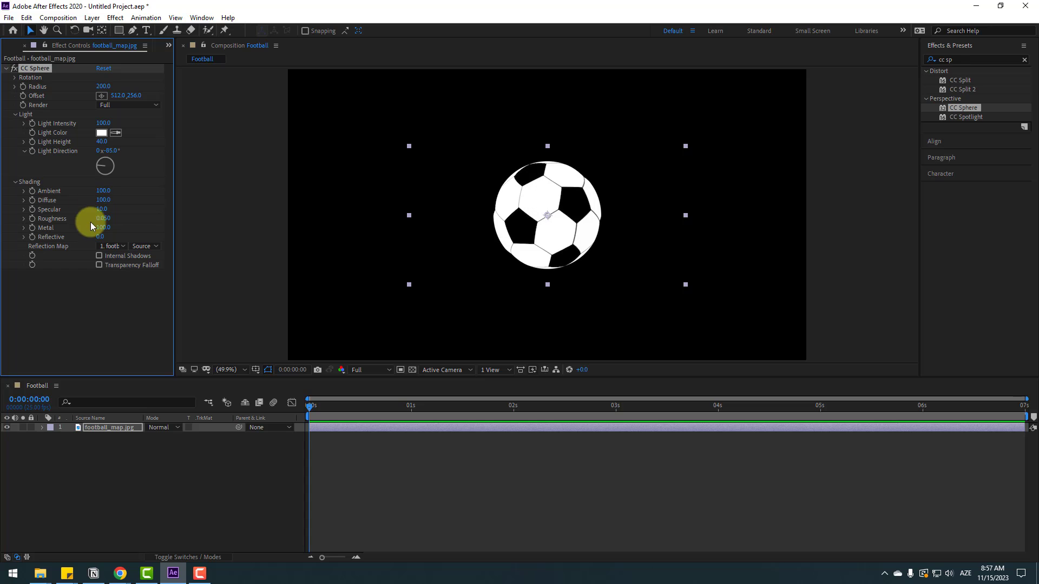
left_click(401, 370)
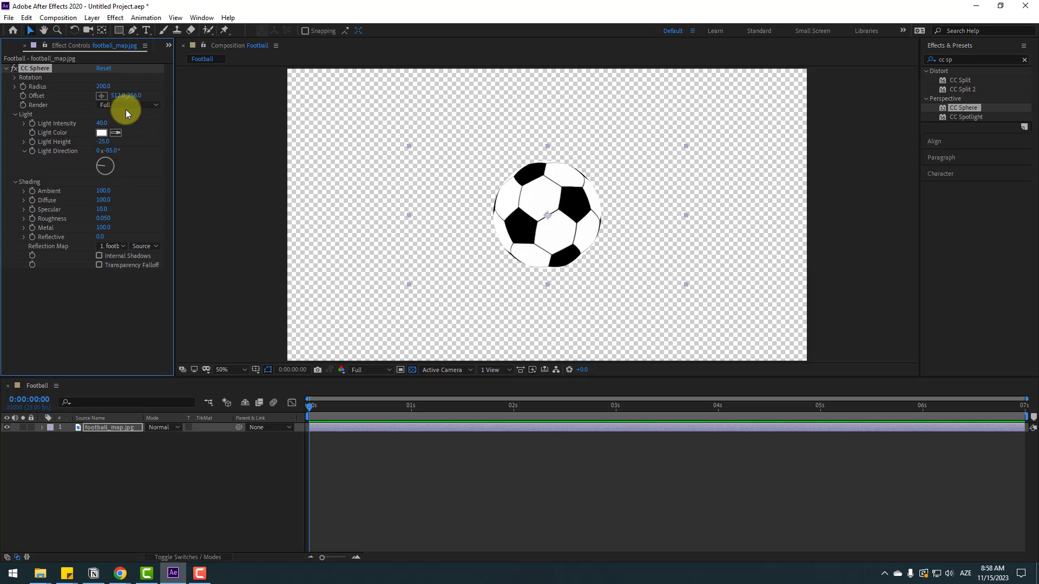
mouse_move(13, 93)
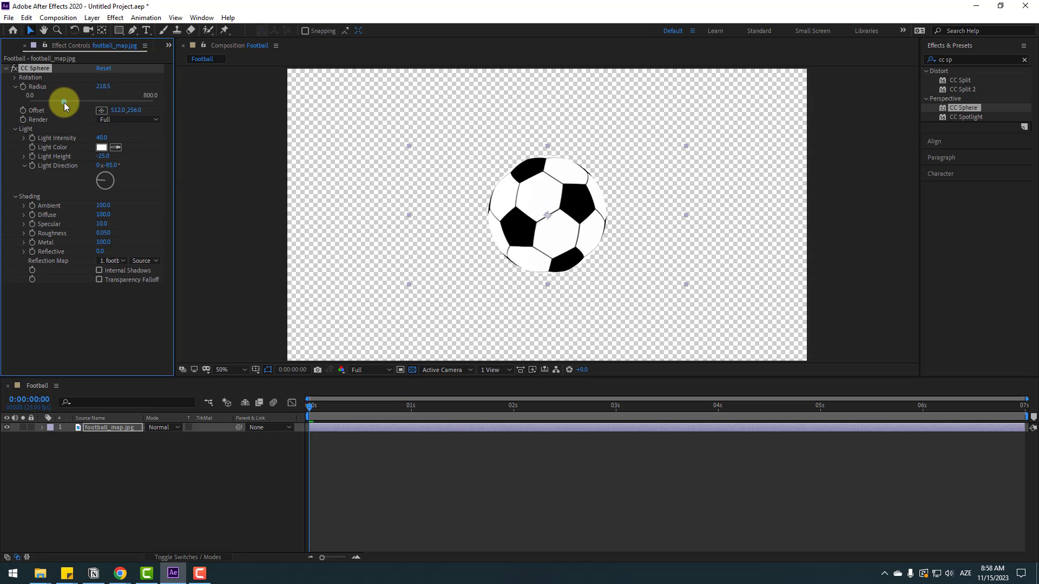
left_click_drag(64, 103, 84, 103)
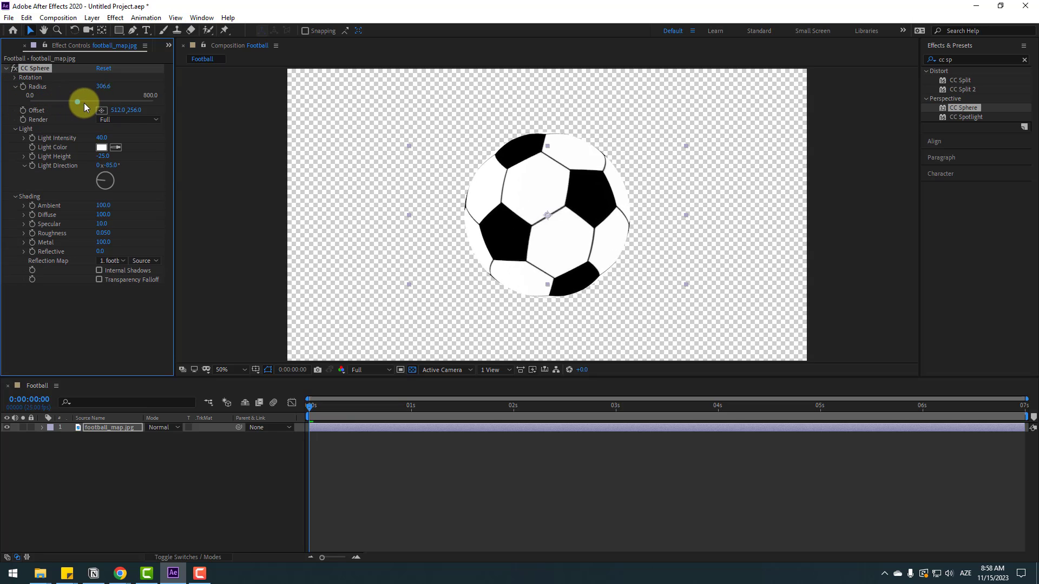
left_click_drag(79, 101, 75, 100)
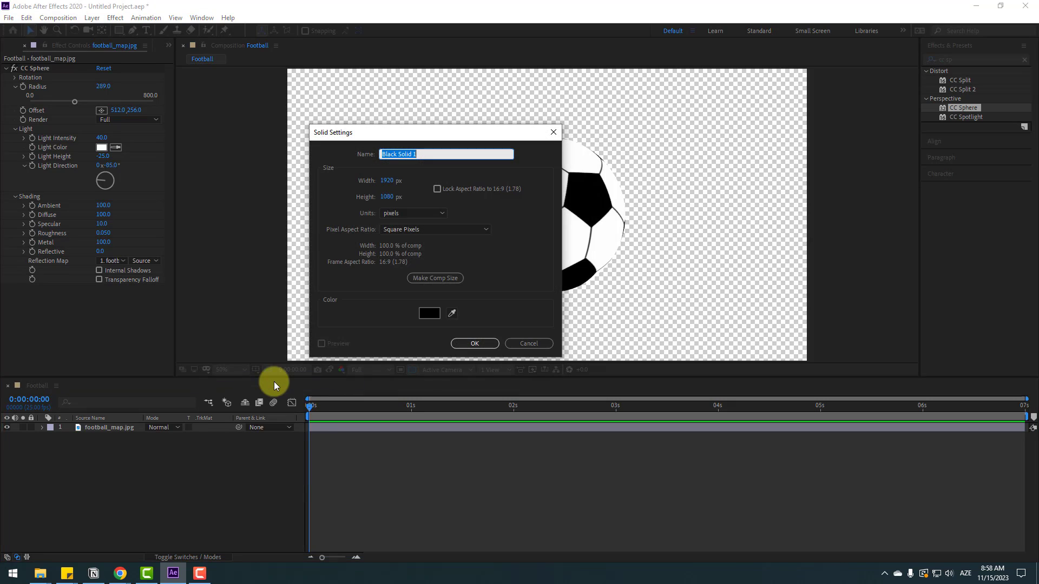
Create a solid named BG with a Gradient Ramp set to Radial Ramp and swapped colours.
type("BG")
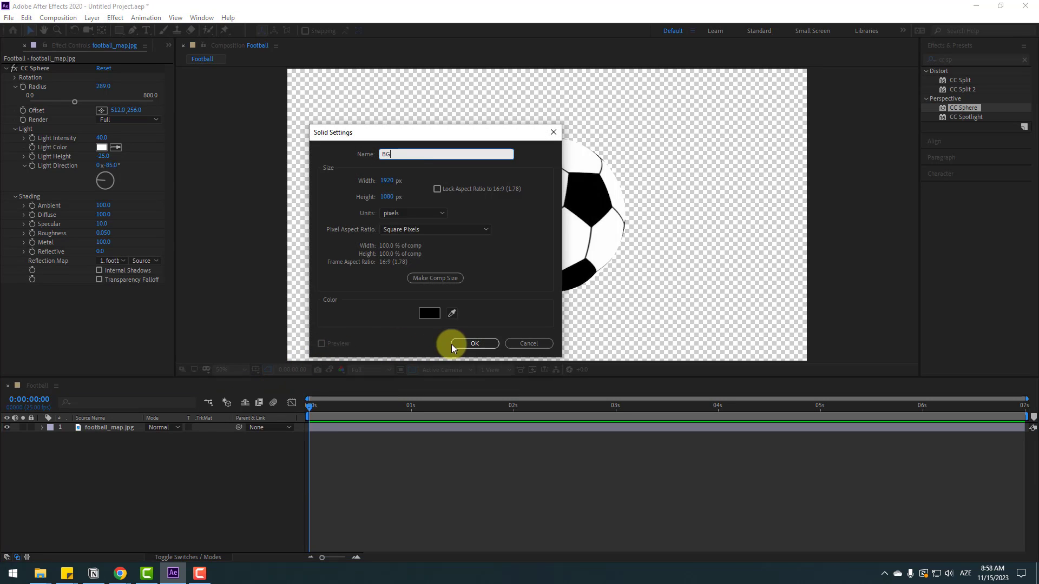
left_click(474, 344)
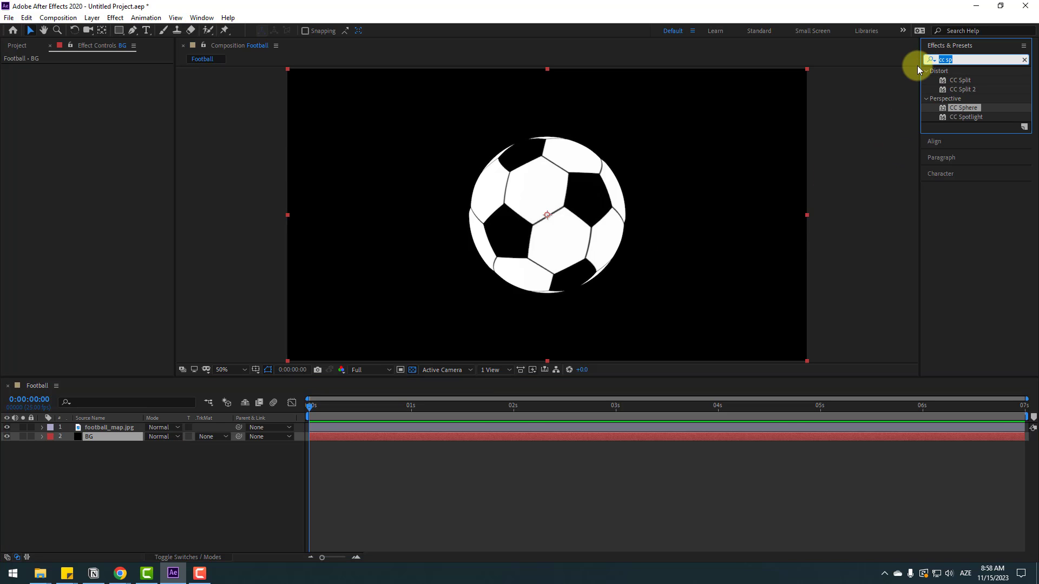
type("grad")
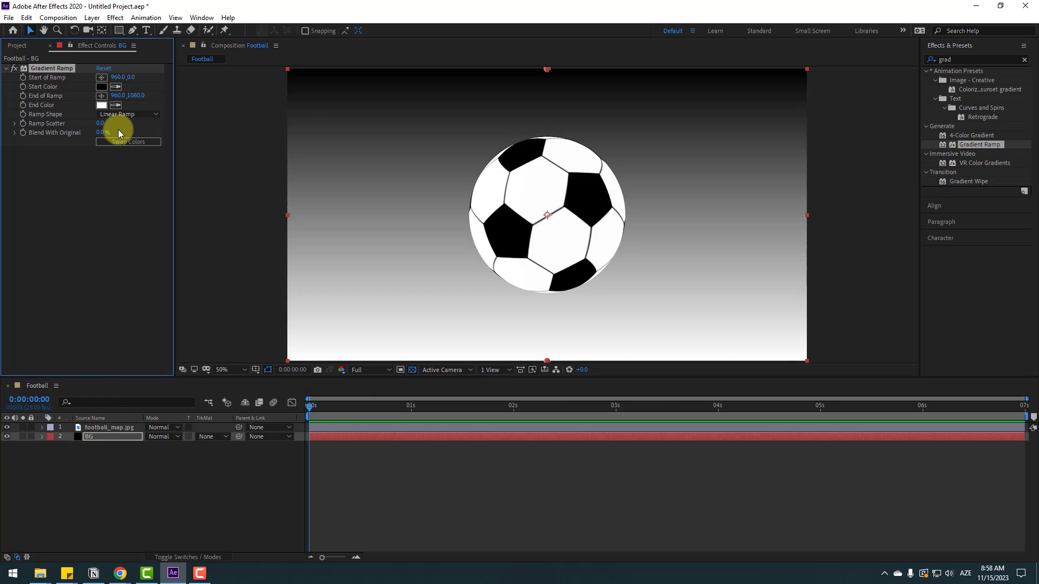
left_click(127, 115)
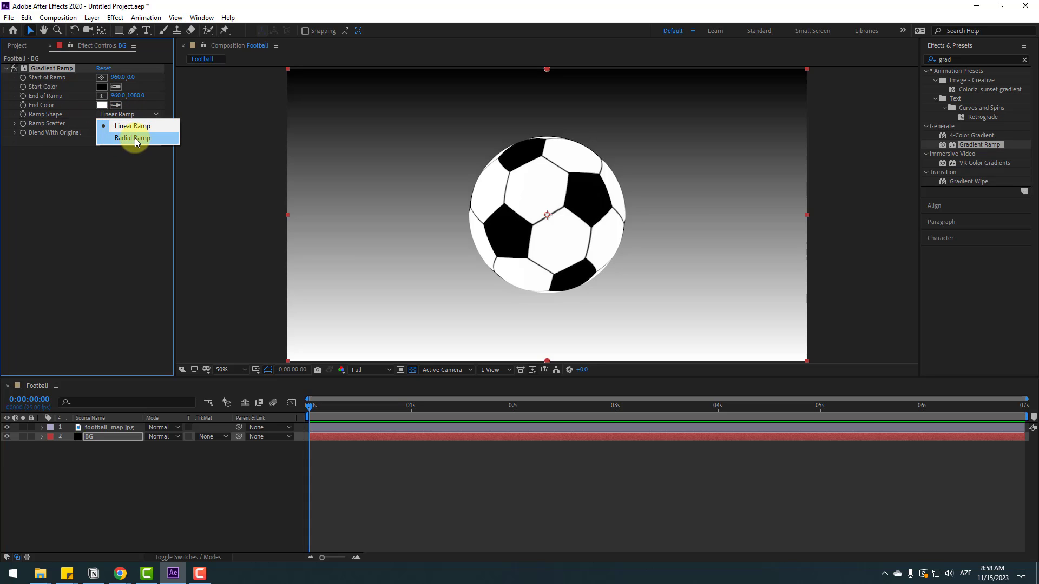
left_click(132, 139)
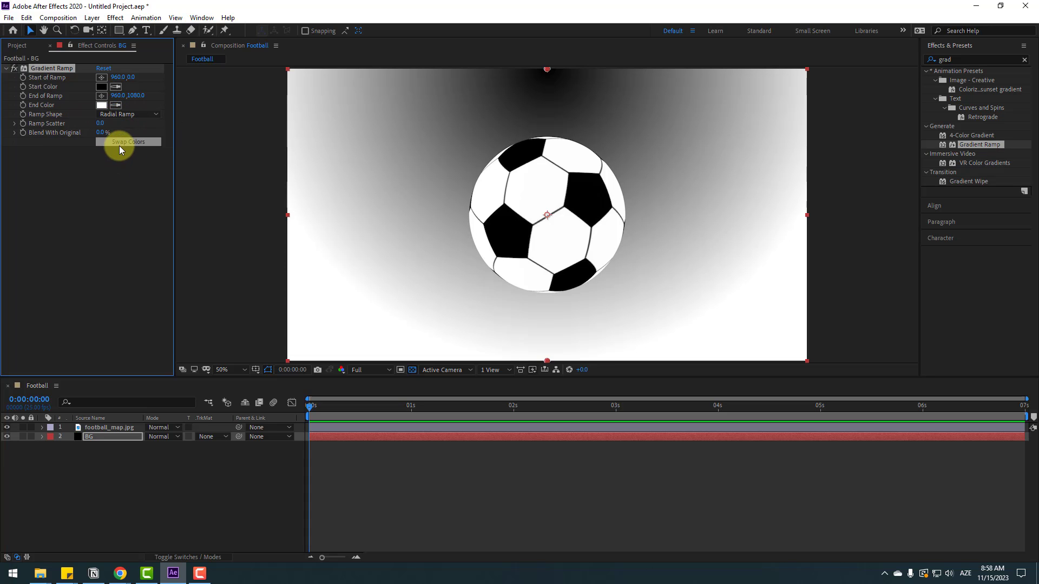
left_click(127, 142)
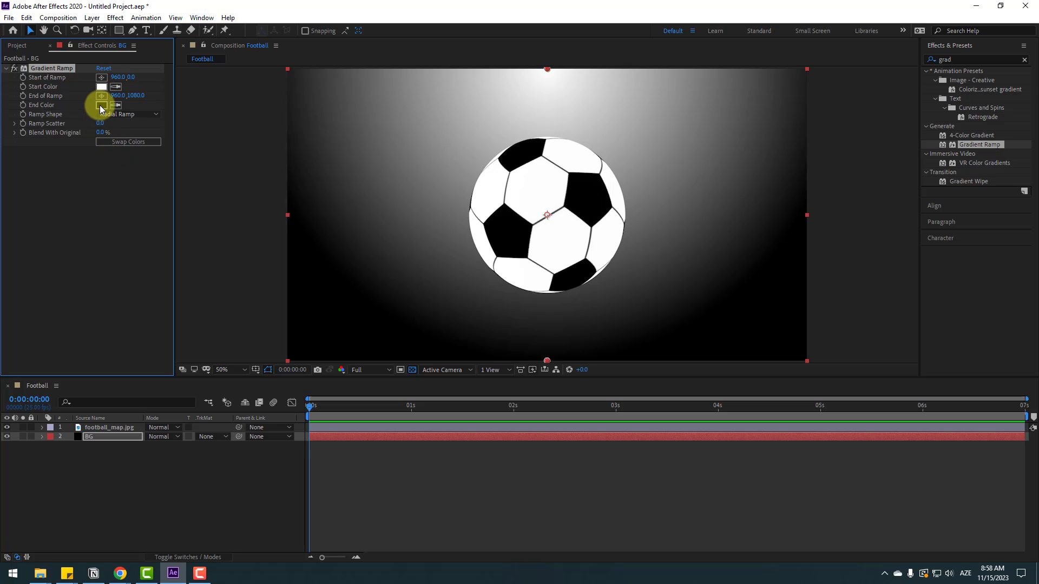
Make the gradient's End Color orange and its Start Color pale yellow.
left_click(102, 105)
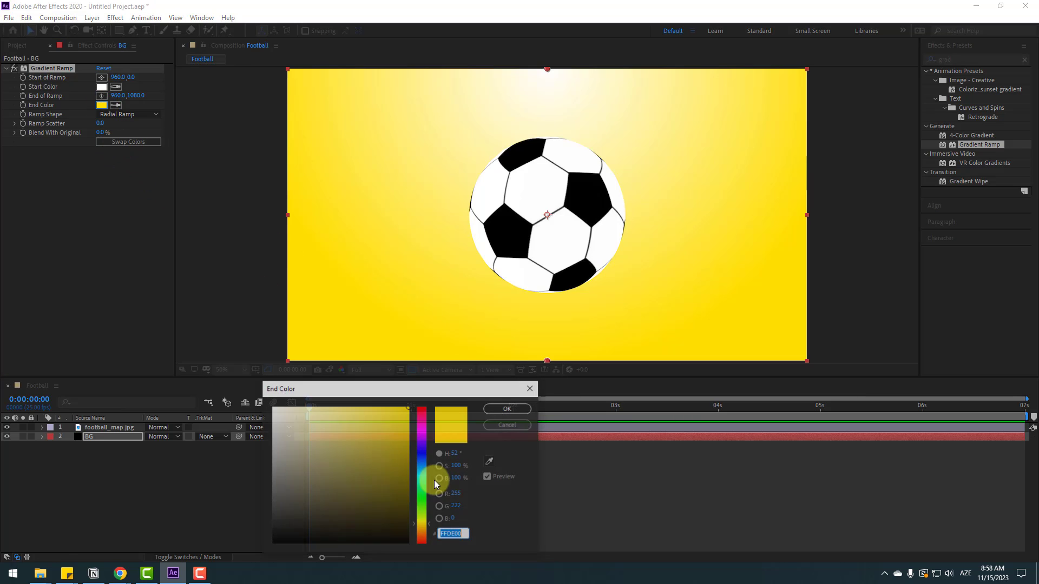
left_click_drag(435, 482, 424, 533)
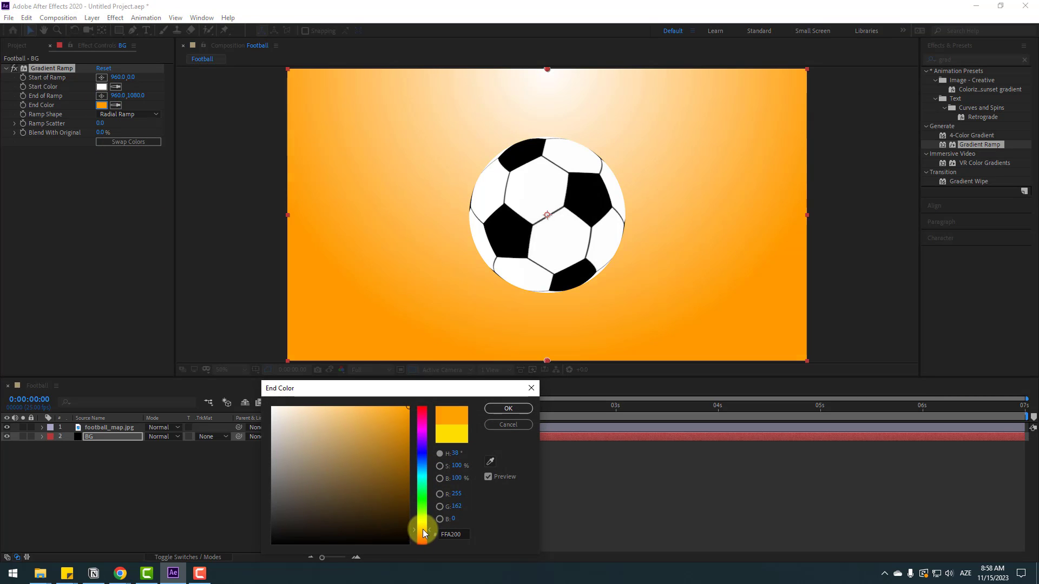
left_click(509, 409)
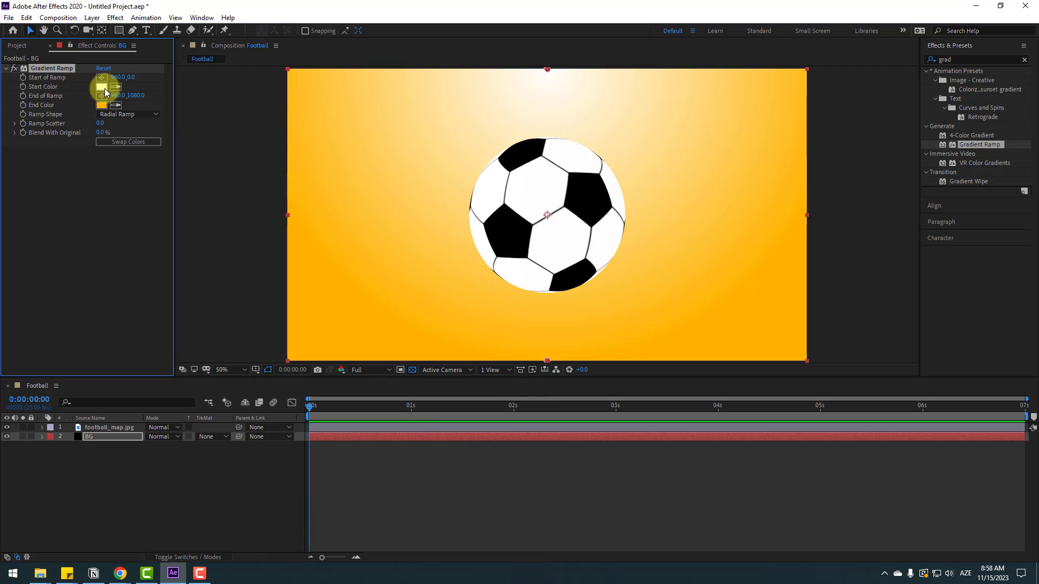
left_click(103, 87)
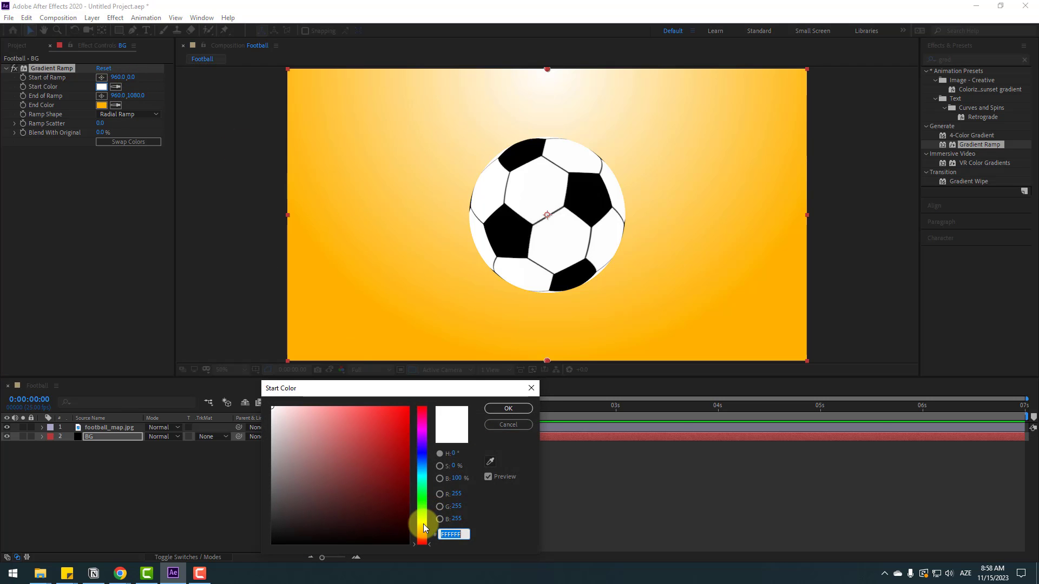
left_click(326, 408)
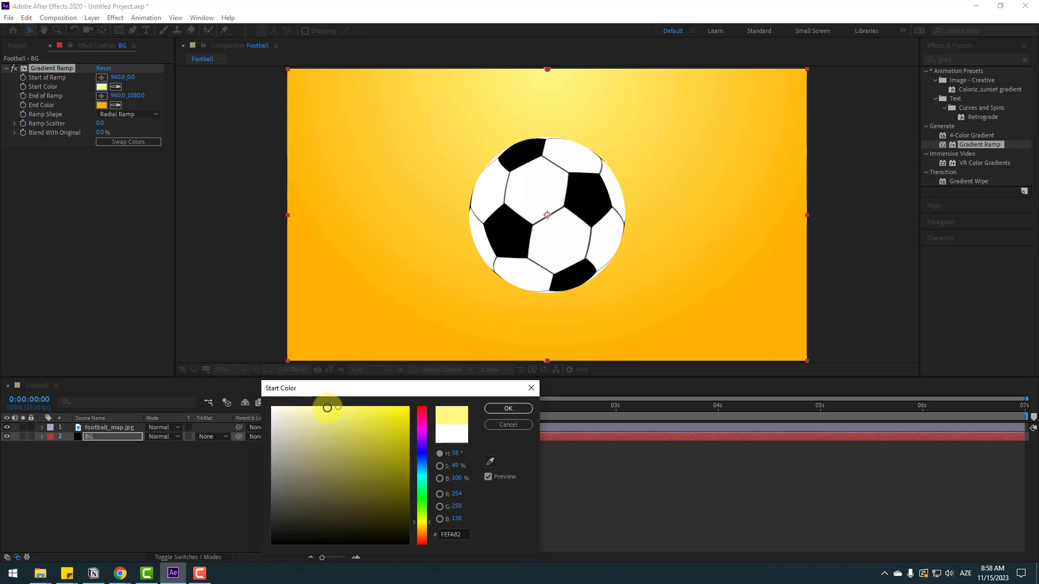
left_click(508, 407)
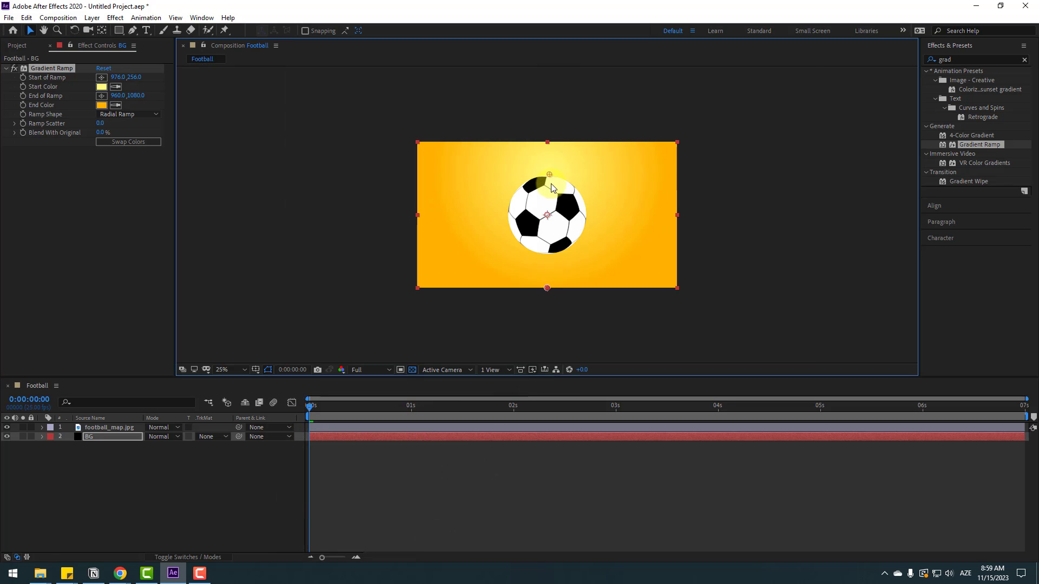
Lower the gradient's end point past the frame and fit the composition to the preview.
left_click_drag(548, 174, 542, 323)
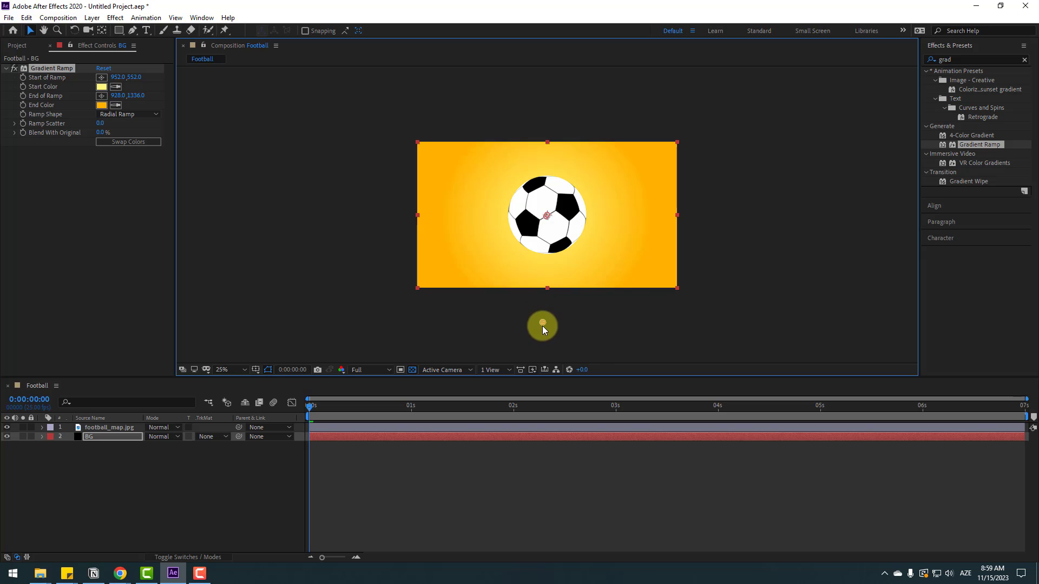
left_click(221, 370)
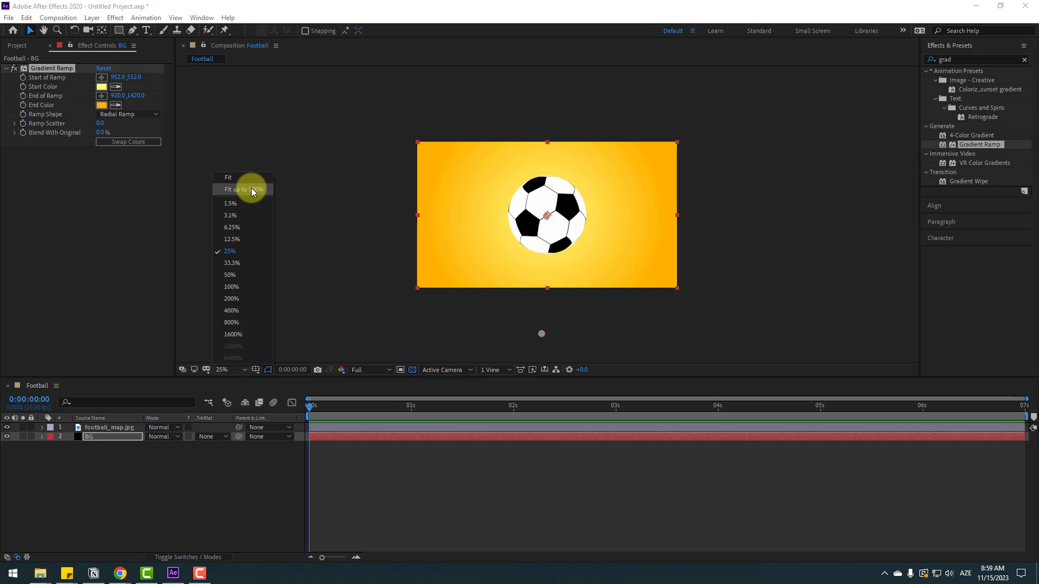
left_click(242, 190)
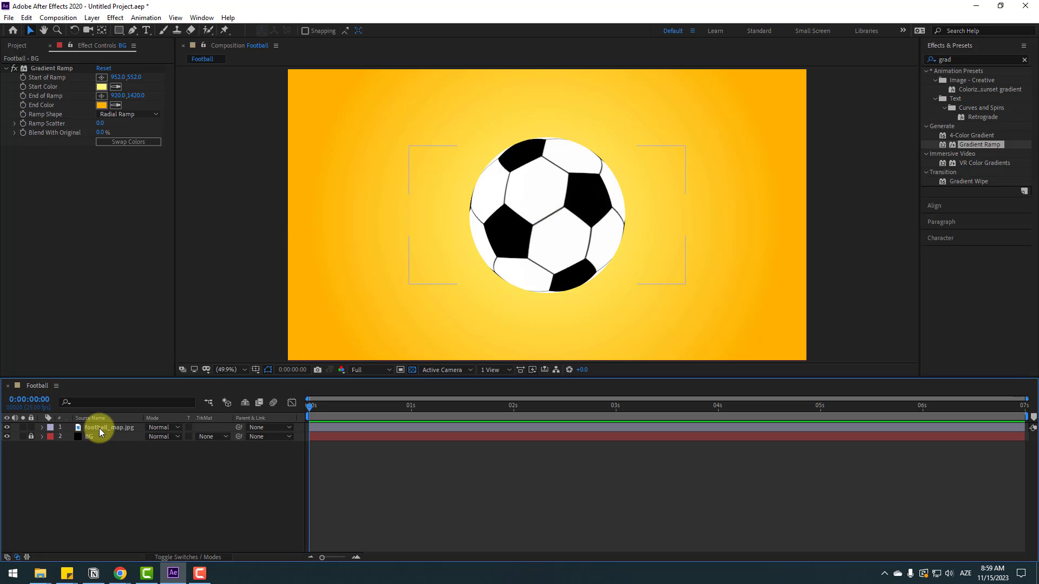
Keyframe the ball's Position from off-left at 0s to off-right at 3s with Easy Ease.
left_click(109, 427)
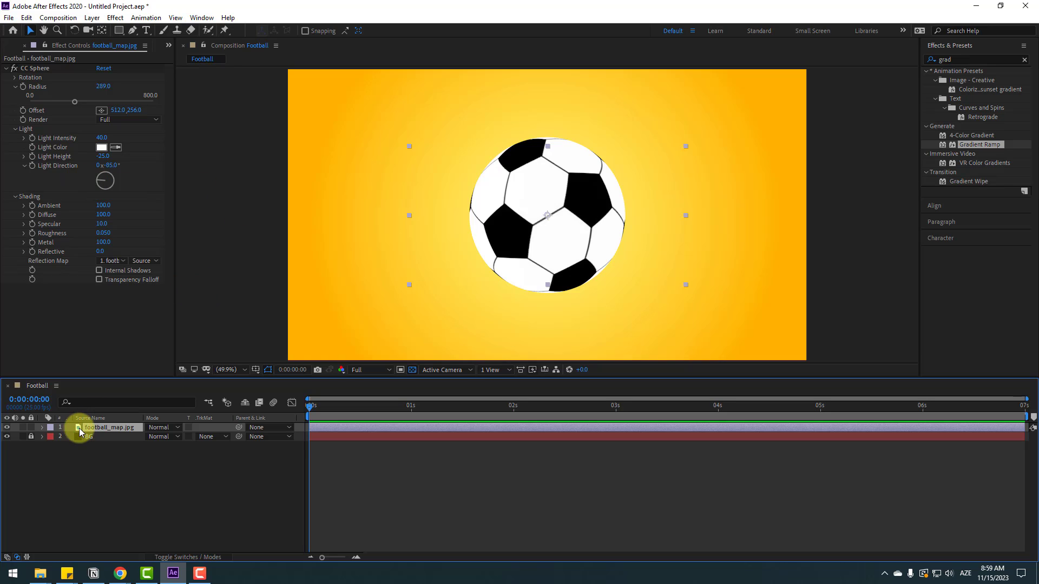
left_click(41, 428)
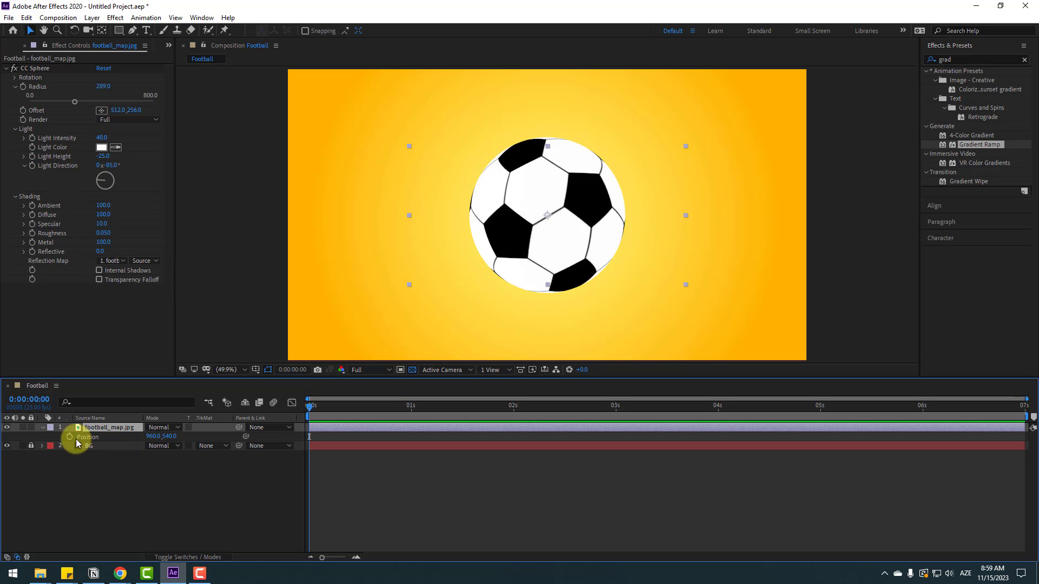
left_click_drag(543, 215, 331, 213)
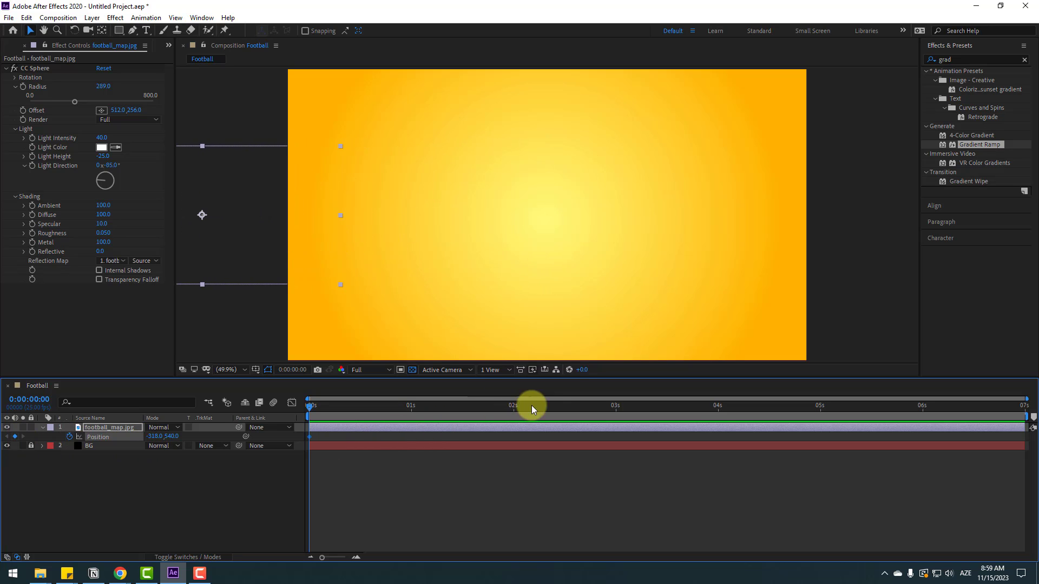
left_click(614, 405)
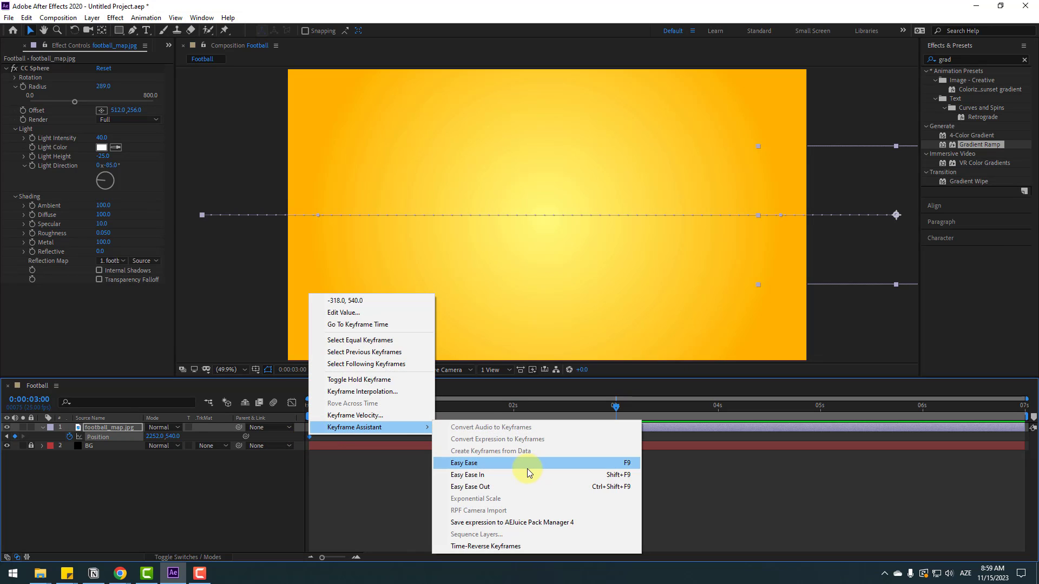
left_click(463, 463)
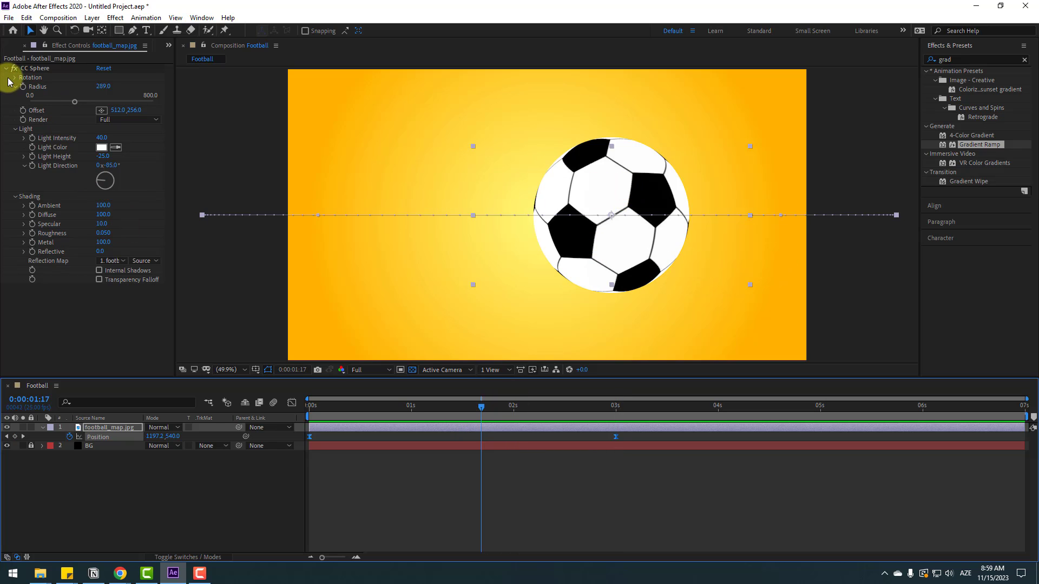
Keyframe CC Sphere Rotation Y from 0s to a higher revolution value at 3s and preview the spin.
left_click(13, 78)
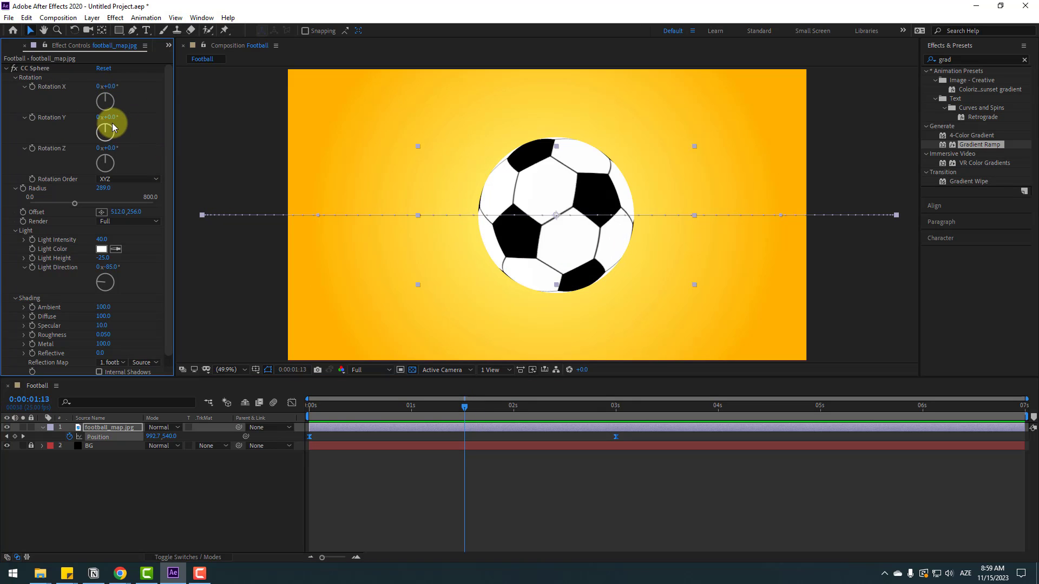
mouse_move(56, 155)
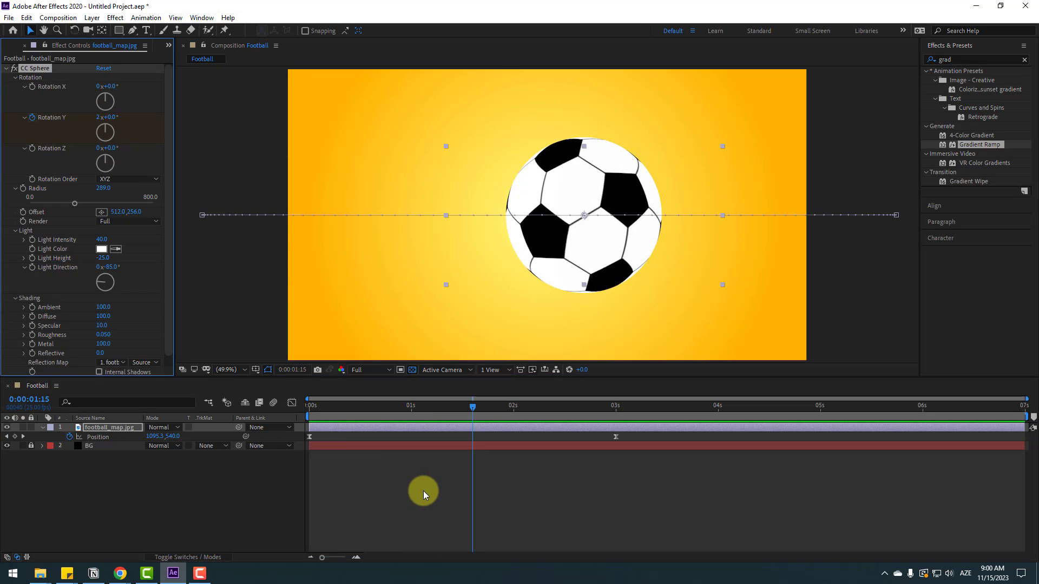
left_click(108, 427)
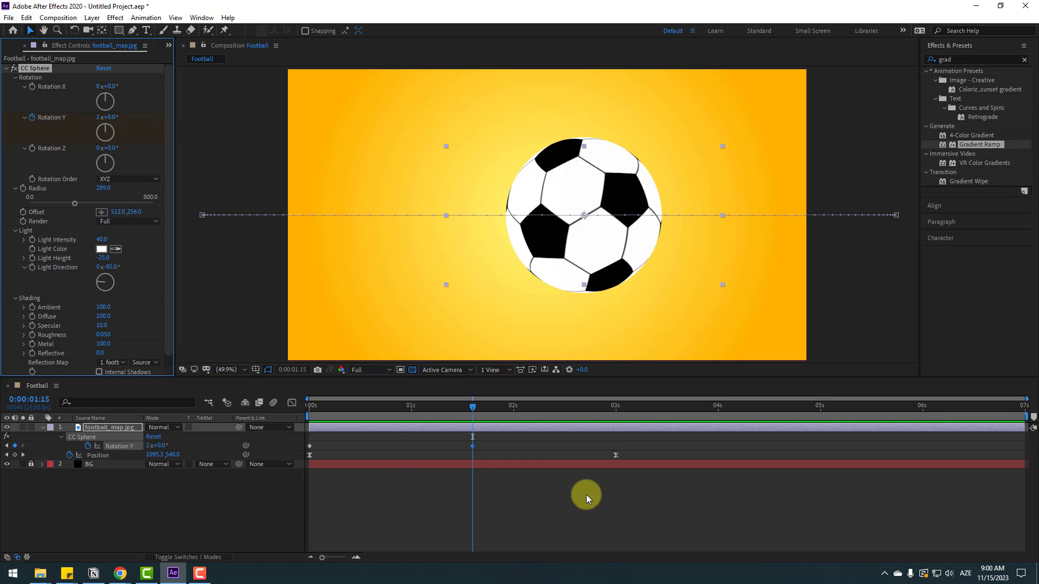
mouse_move(455, 456)
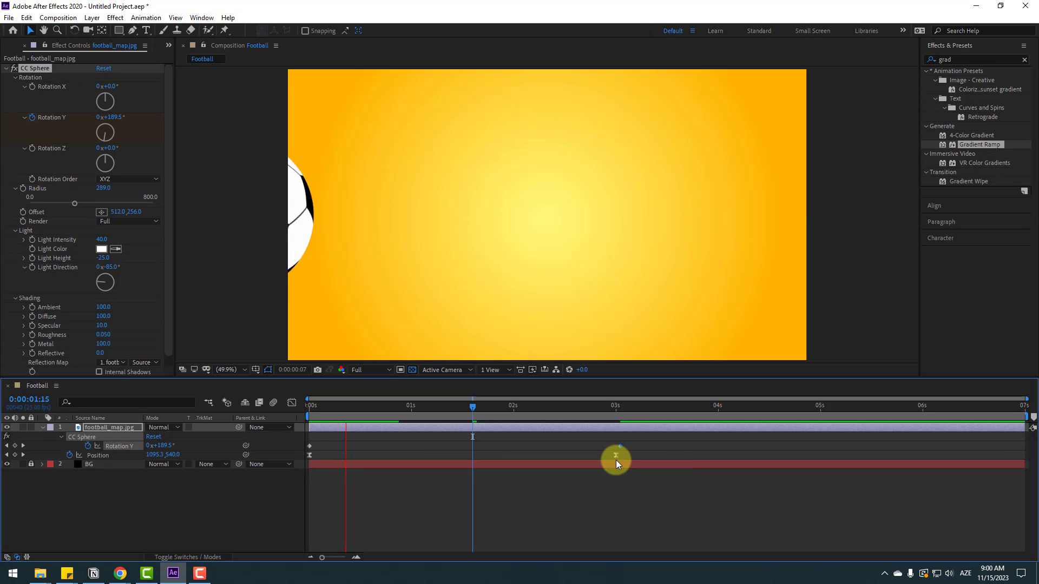
left_click_drag(473, 405, 554, 405)
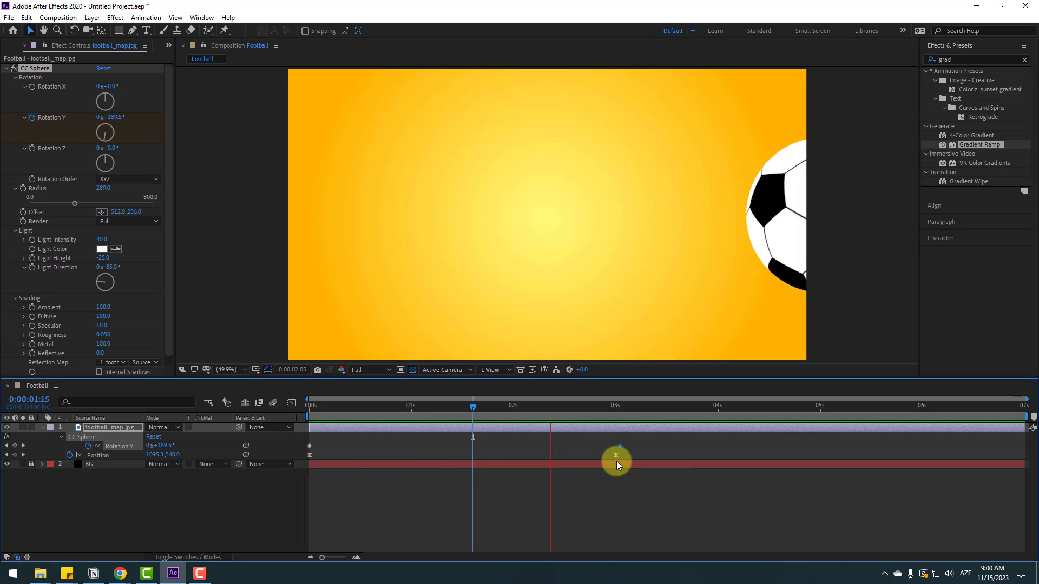
left_click_drag(615, 456, 345, 455)
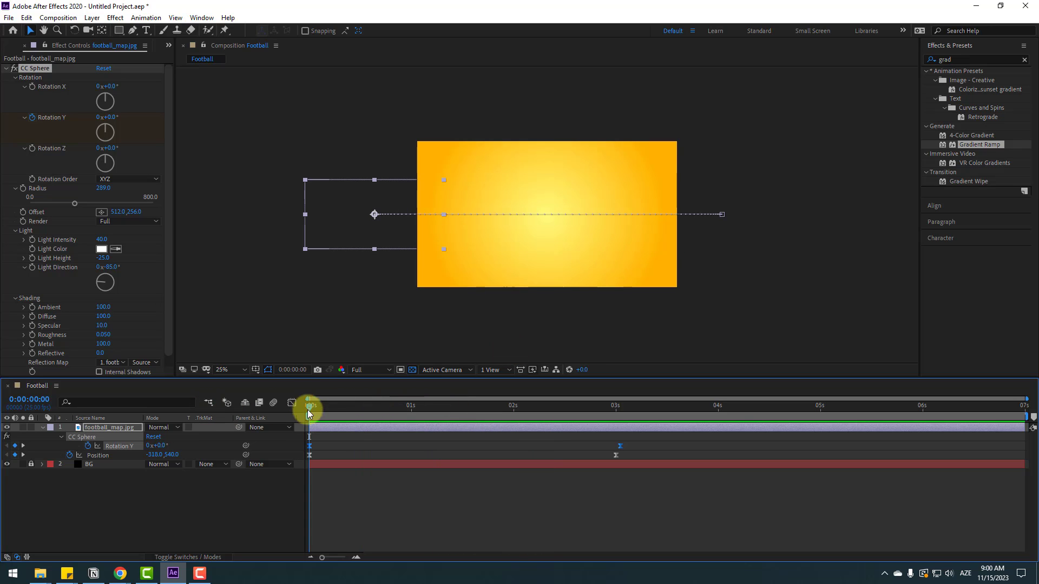
Keyframe the Radius to grow mid-timeline and shrink at 3s, ease the keyframes and preview.
left_click(19, 78)
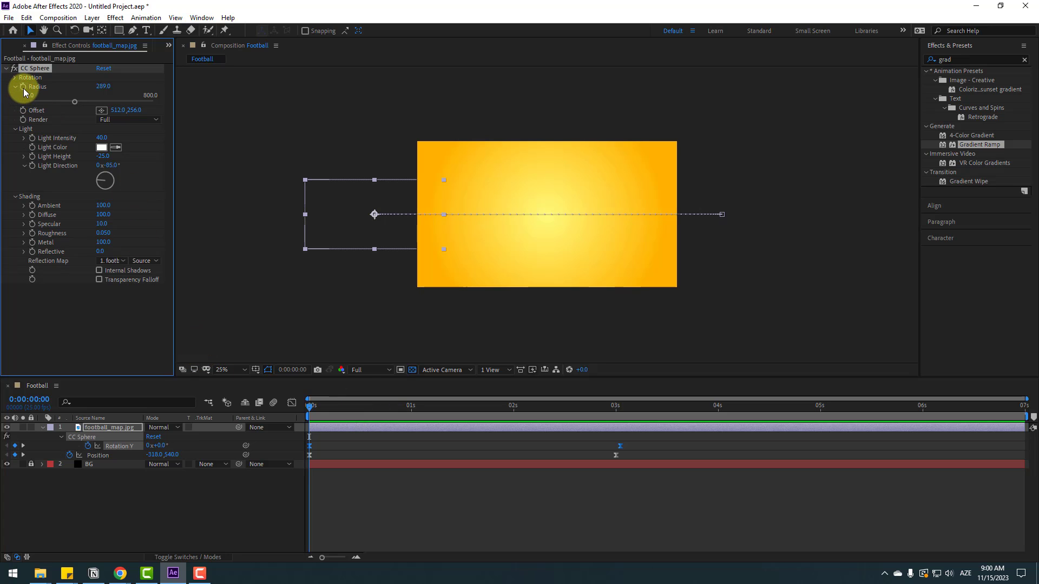
left_click_drag(309, 411, 434, 411)
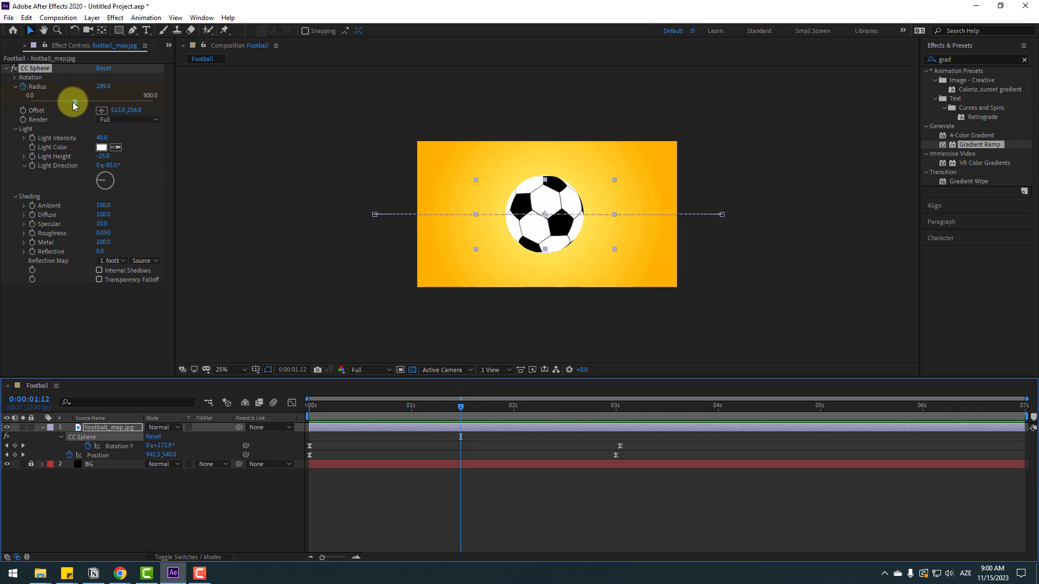
left_click_drag(75, 103, 130, 103)
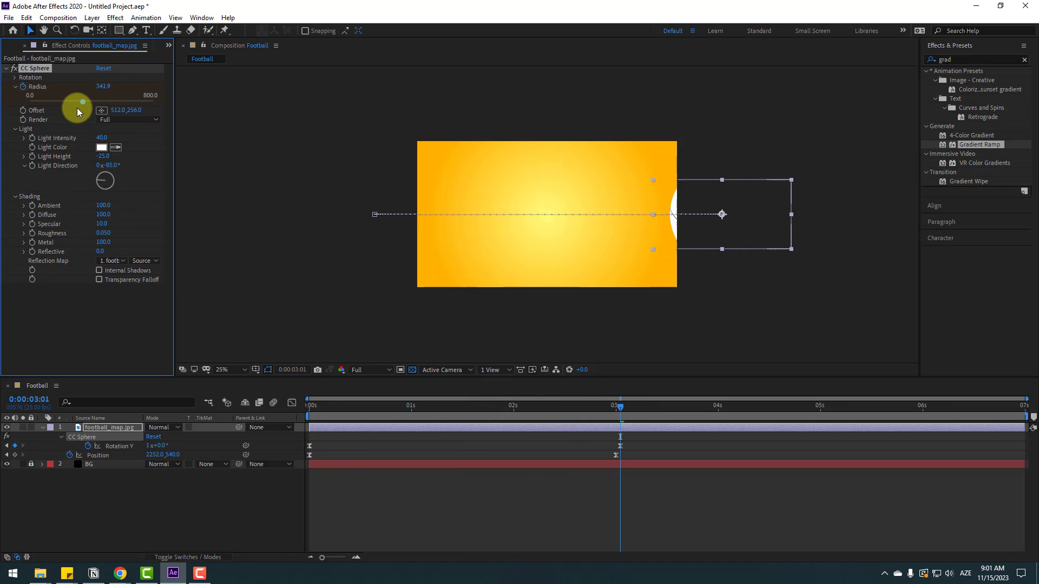
left_click_drag(79, 94, 69, 94)
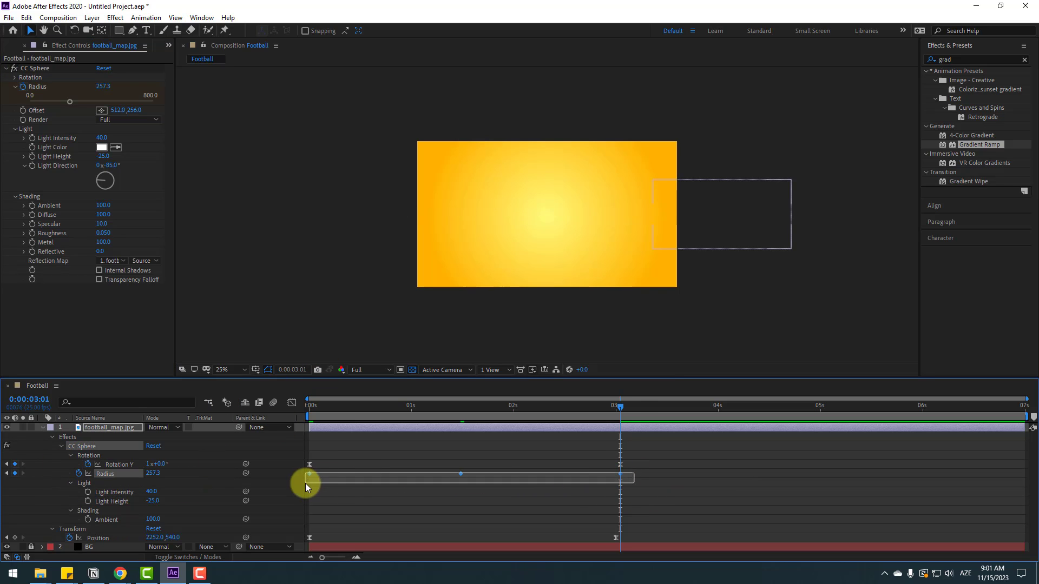
right_click(309, 480)
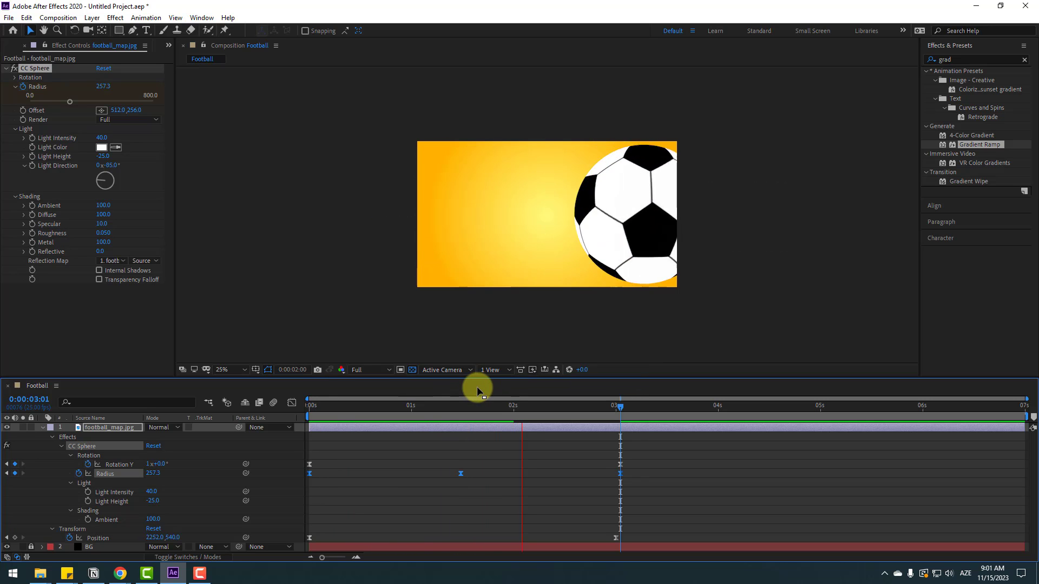
left_click_drag(477, 405, 621, 404)
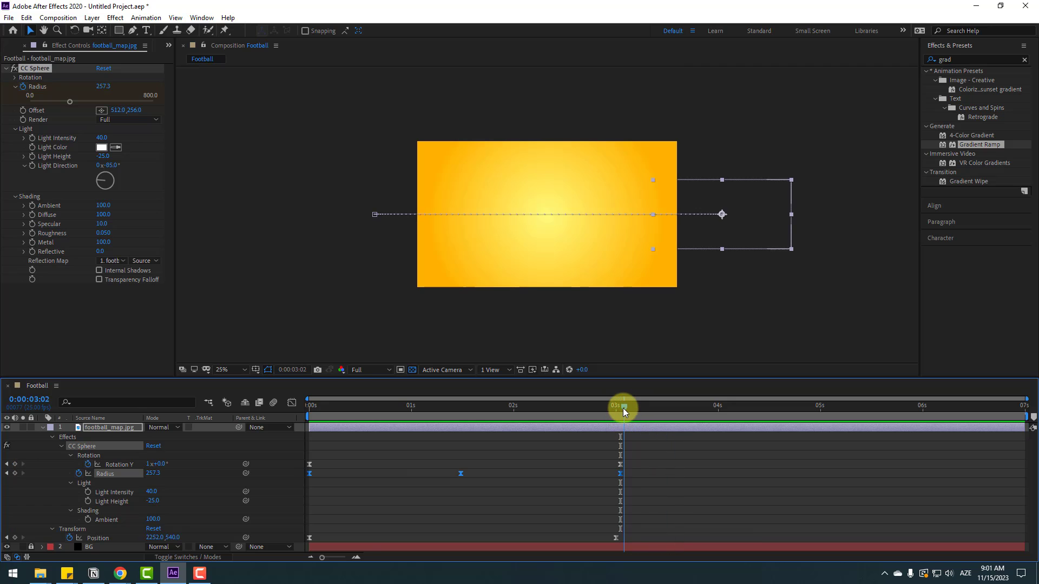